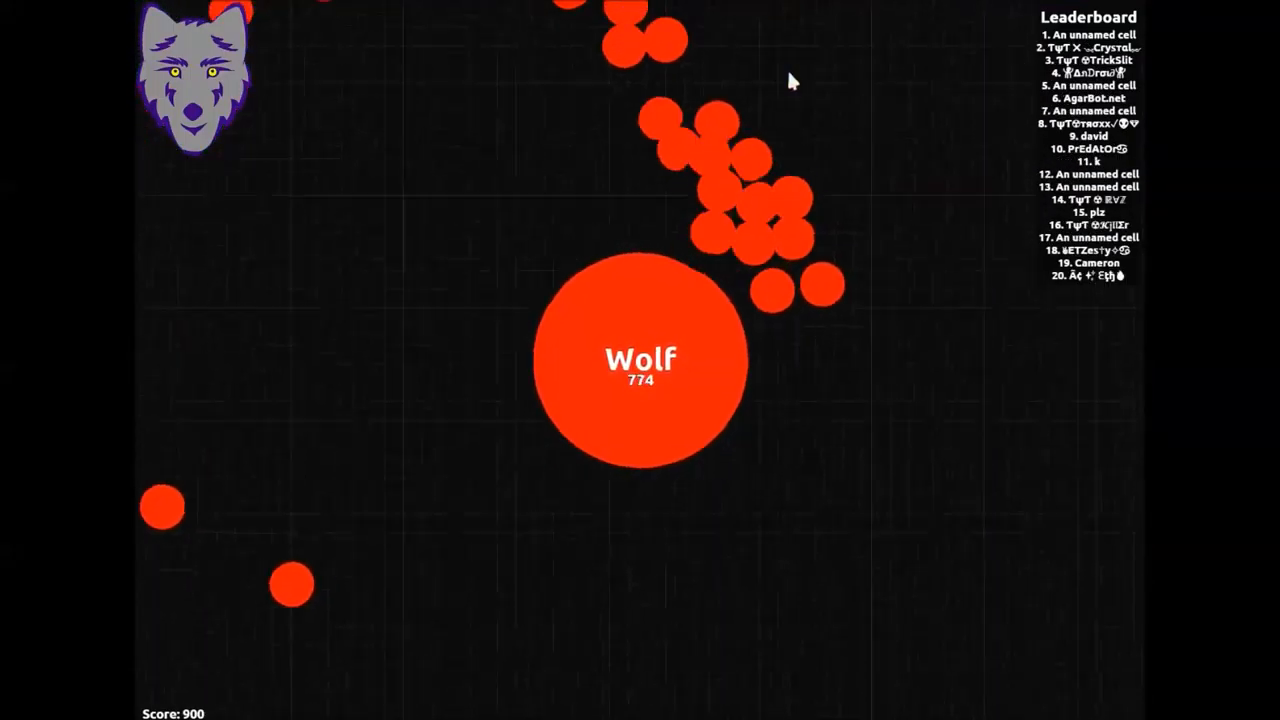
Split Wolf with space while roaming, ending at mass 507 and score 619.
key(space)
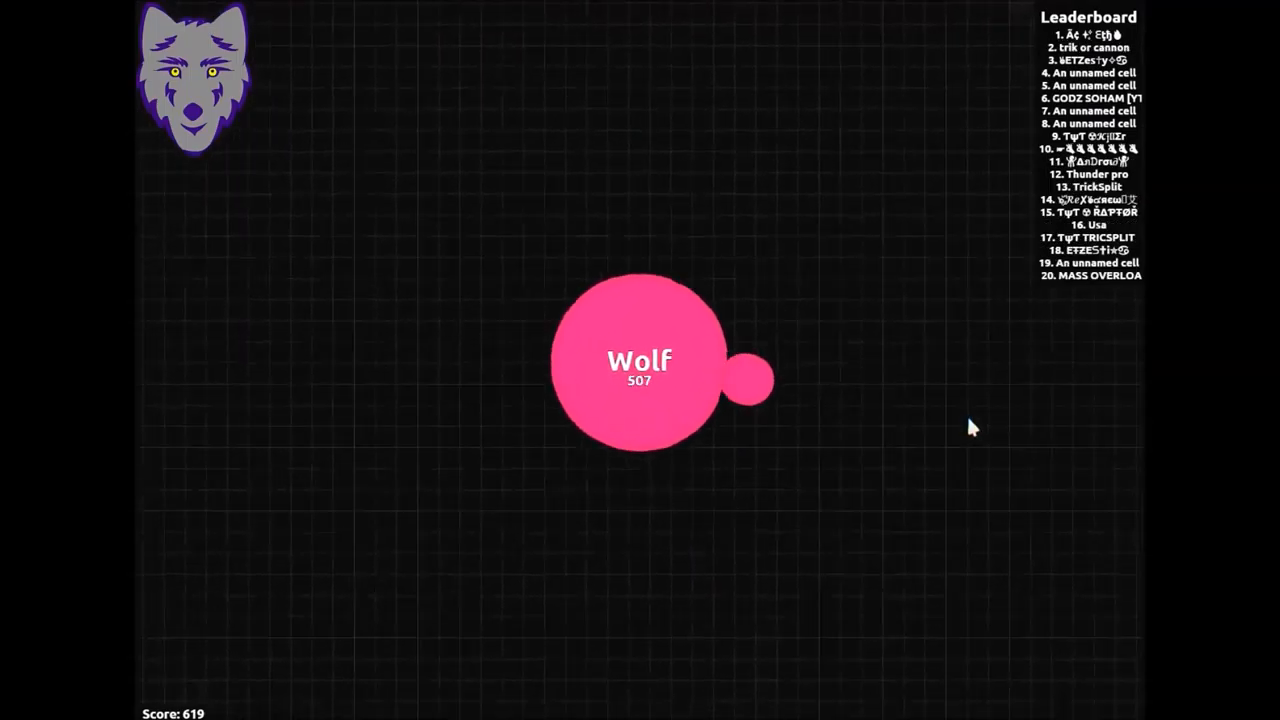
Split once more, then continue past the Match Results (highest mass 8307) into a new round.
key(space)
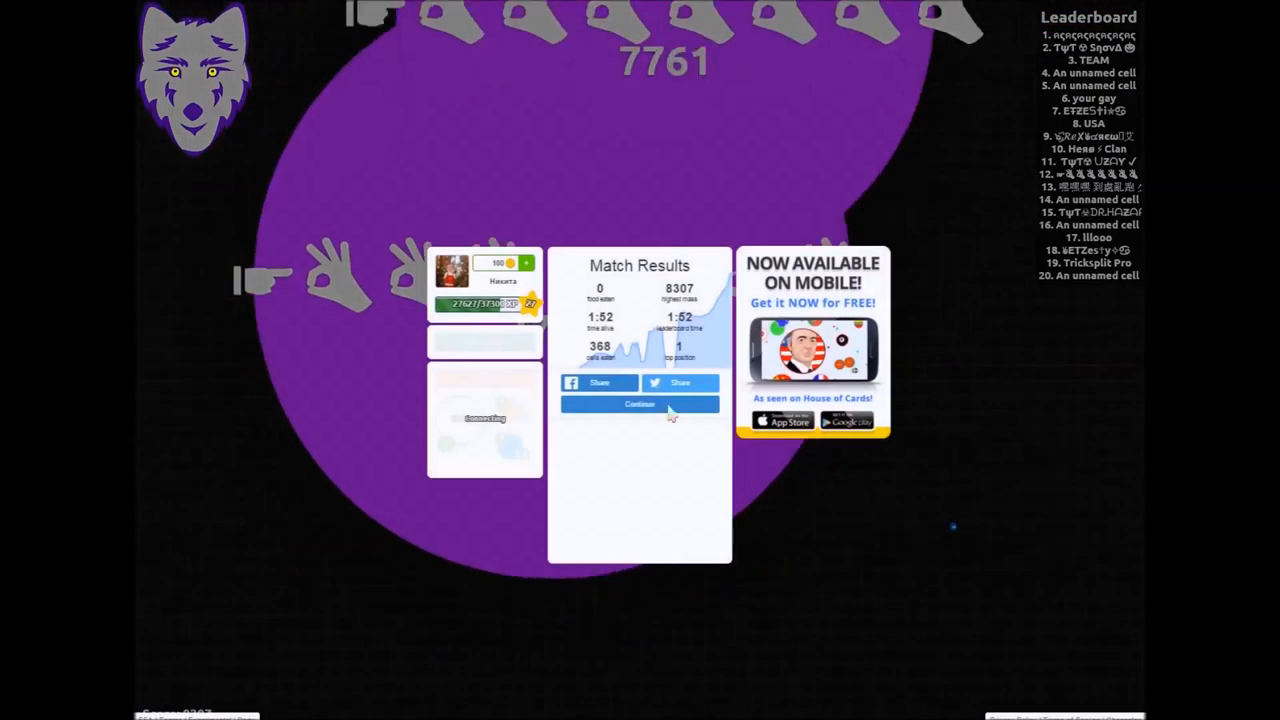
click(639, 404)
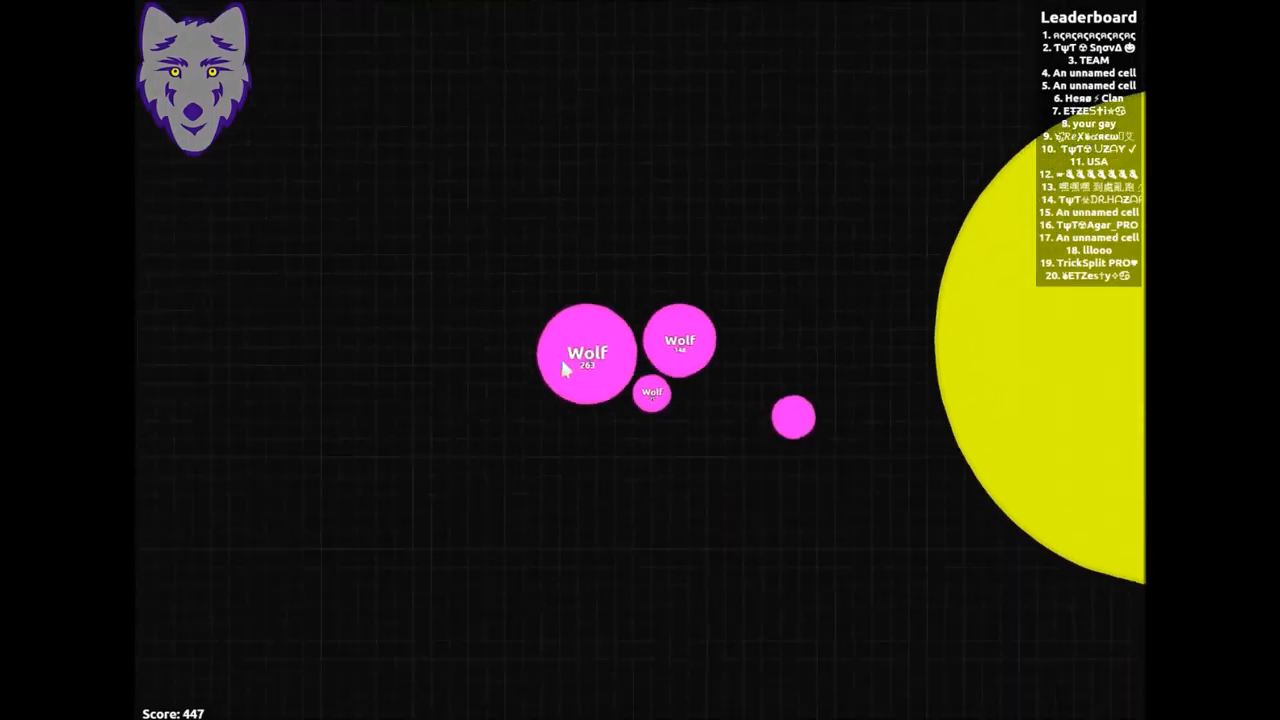